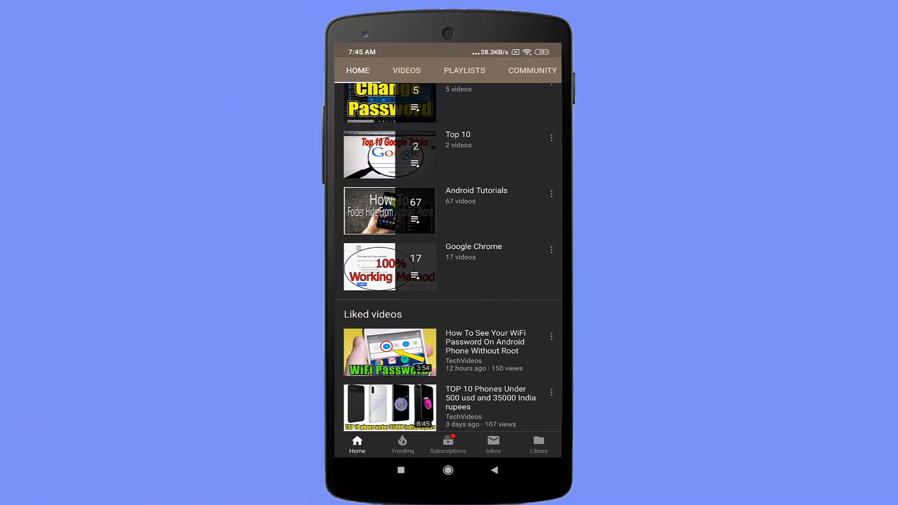
# - Resubscribe to TechVideos and set its upload notifications to All
pyautogui.scroll(-3)
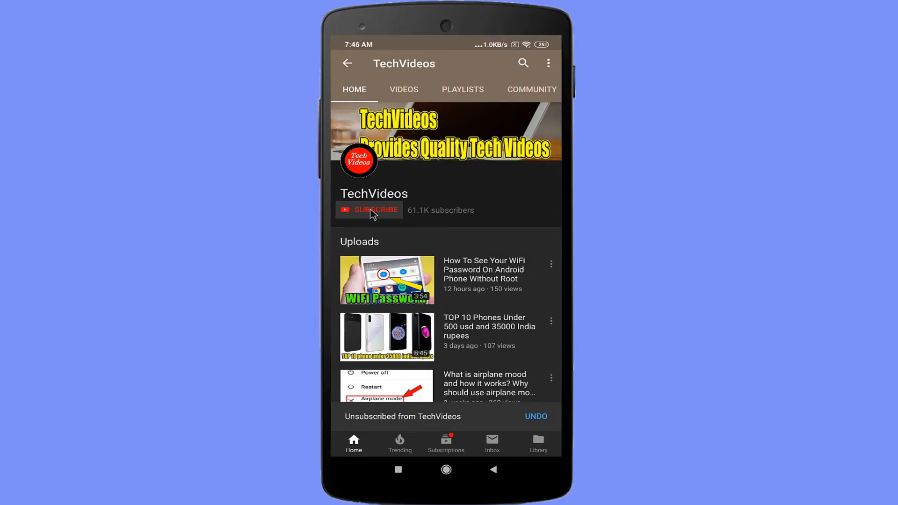
pyautogui.click(369, 214)
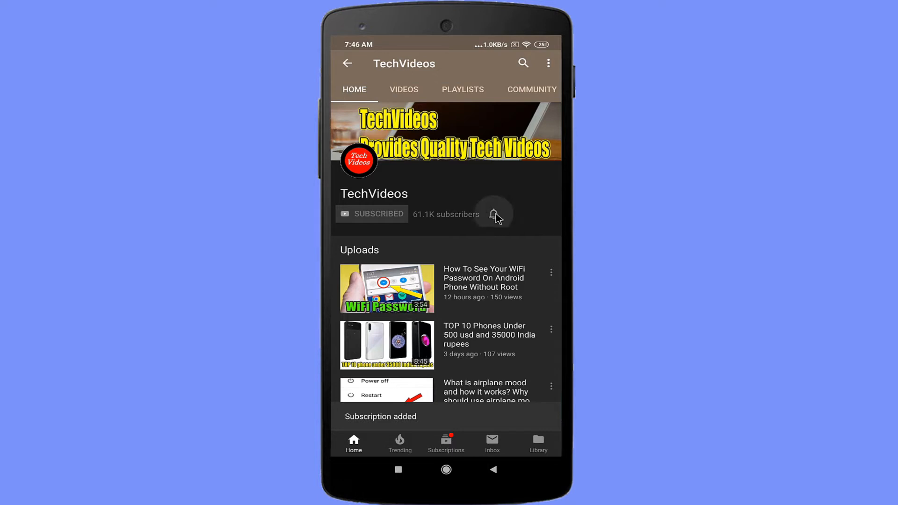
pyautogui.click(493, 213)
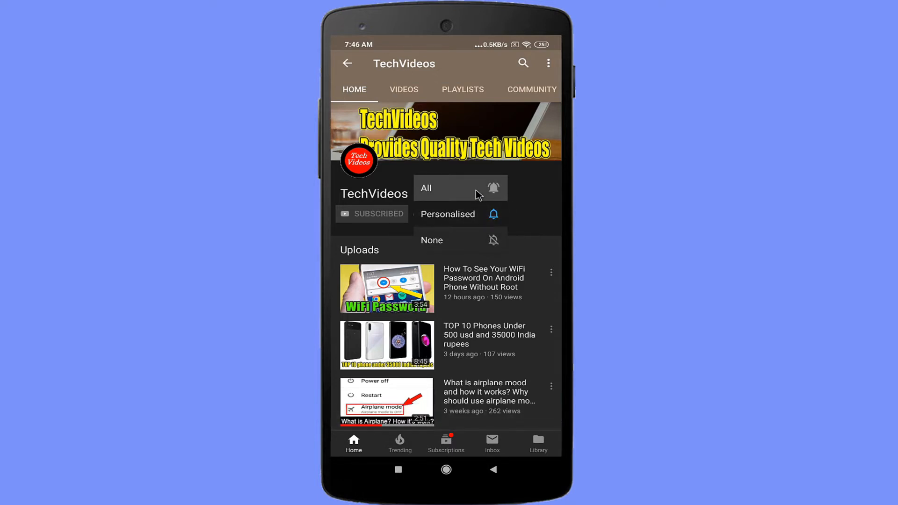
pyautogui.click(425, 187)
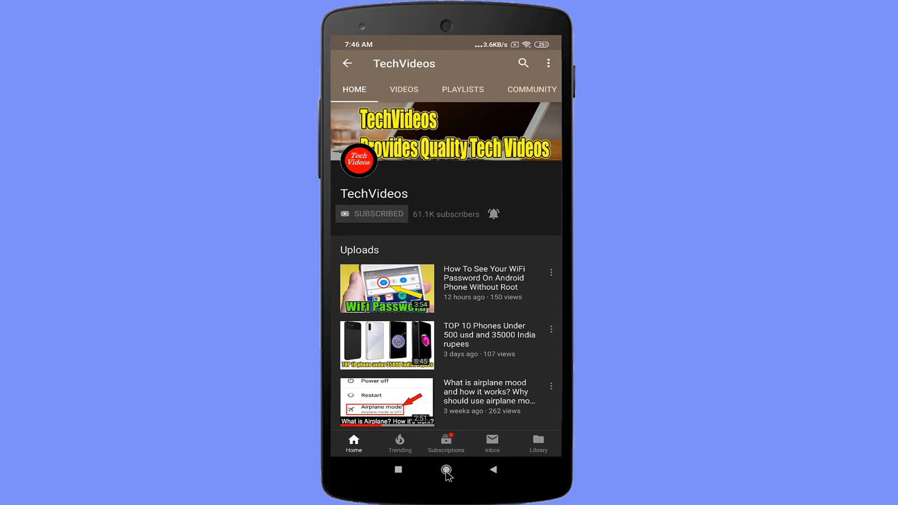
# - Leave YouTube for the home screen, launch Play Store from the app drawer and search 'youtube'
pyautogui.click(446, 469)
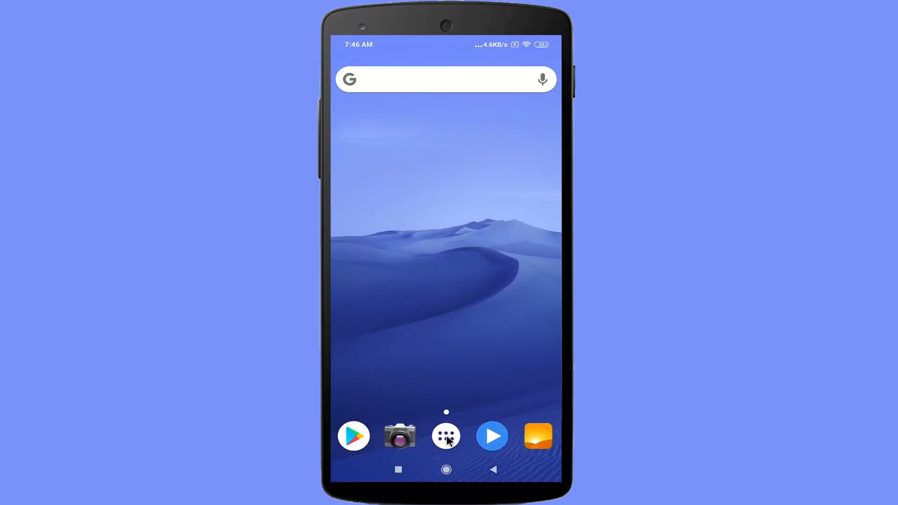
pyautogui.click(445, 435)
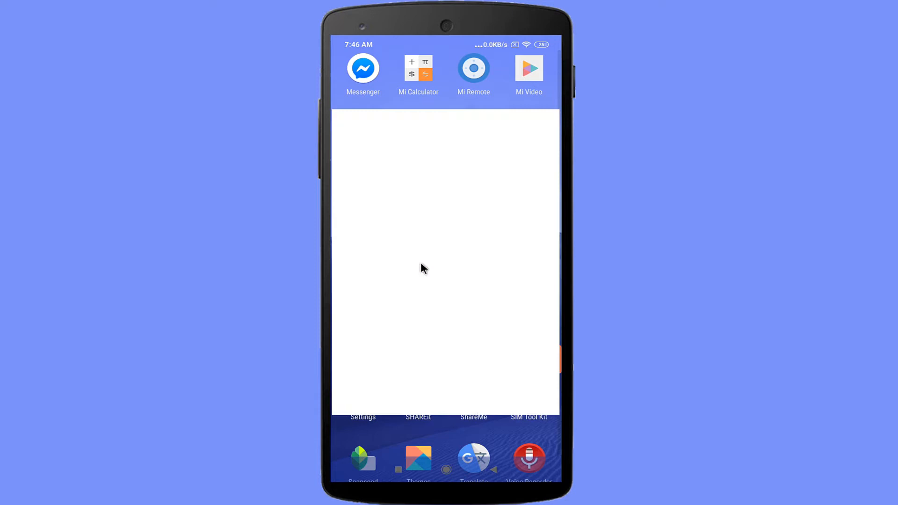
pyautogui.write('outube')
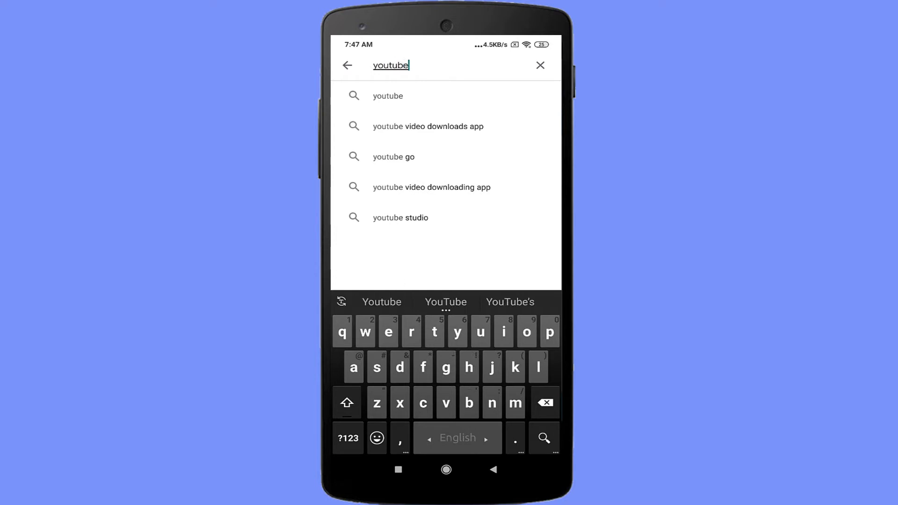
pyautogui.moveTo(398, 100)
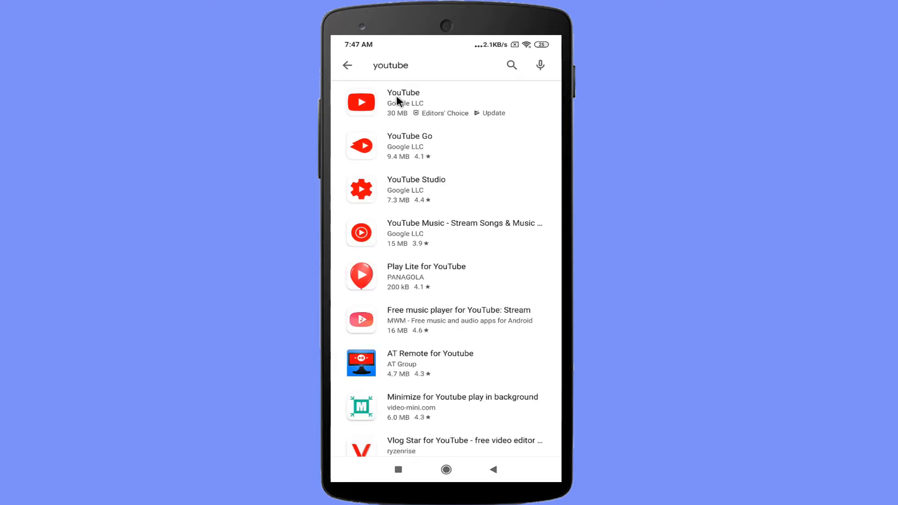
pyautogui.moveTo(408, 95)
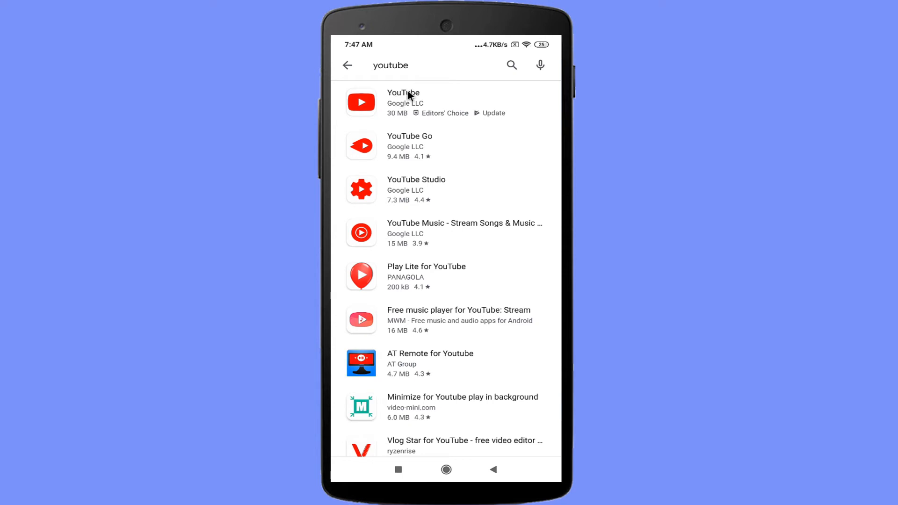
# - Update YouTube from its Play Store page and launch the updated app
pyautogui.click(403, 102)
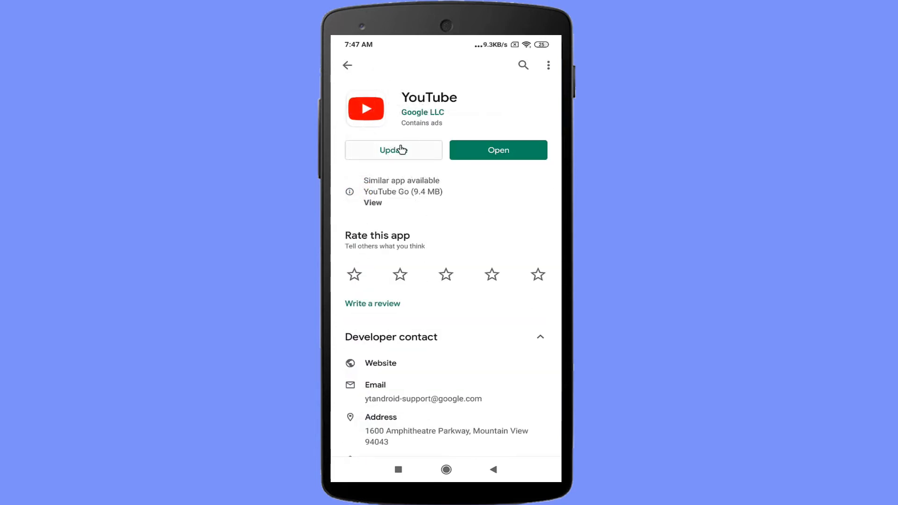
pyautogui.click(394, 149)
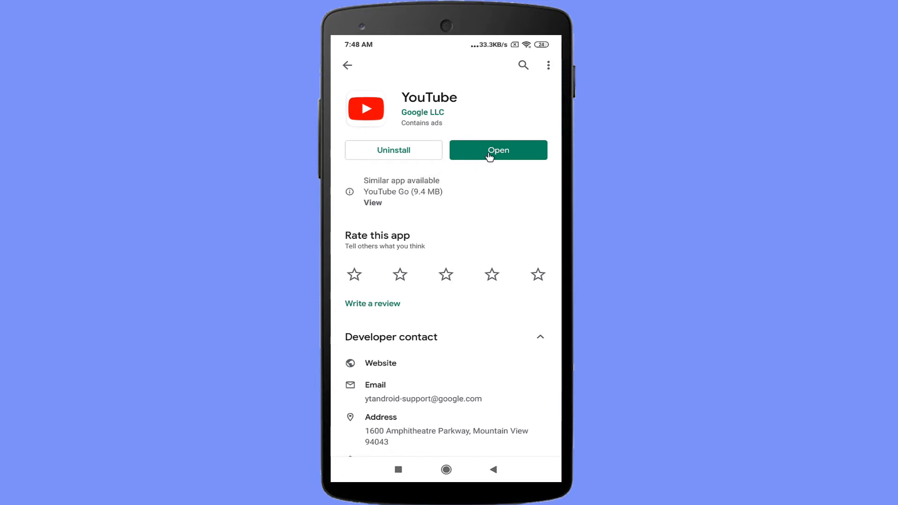
pyautogui.click(496, 150)
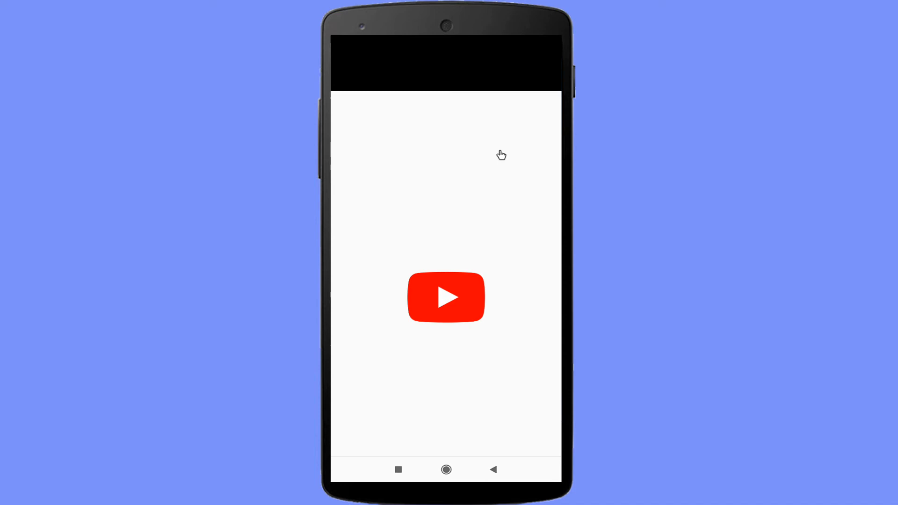
# - Reach YouTube's General settings through the account menu's Settings entry
pyautogui.click(446, 296)
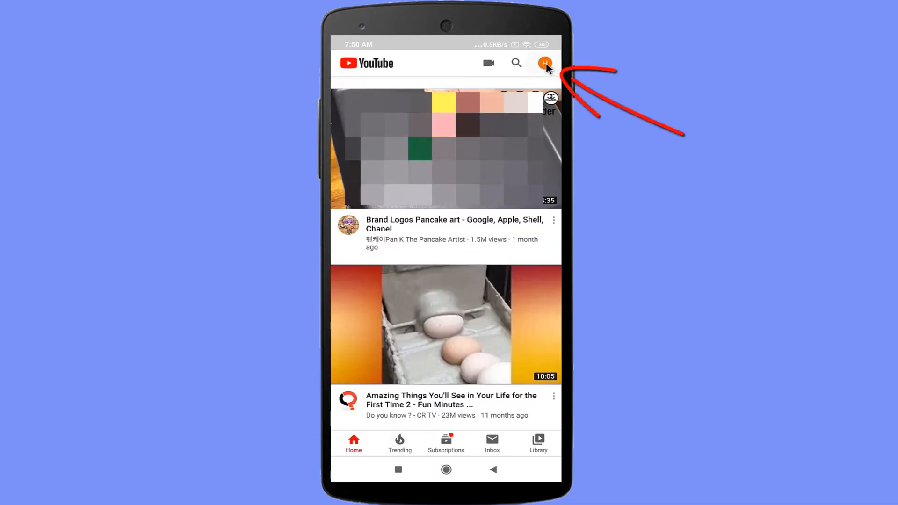
pyautogui.click(544, 63)
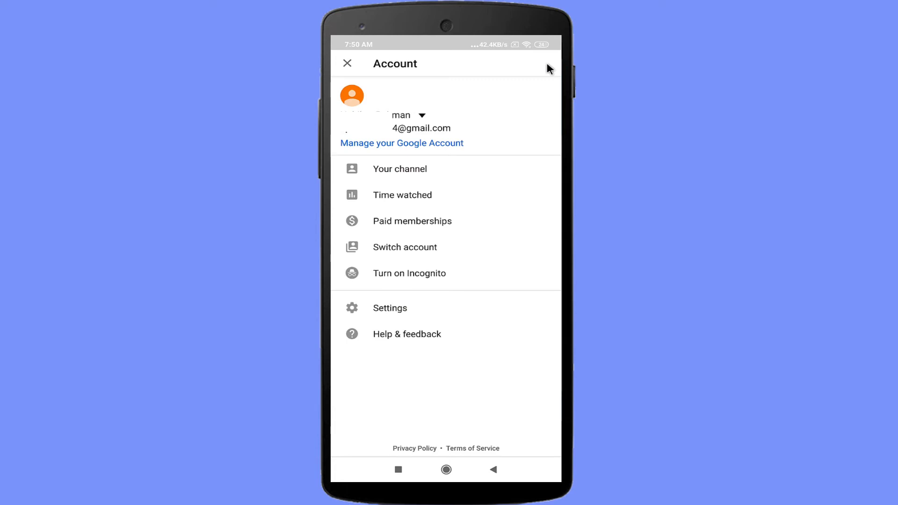
pyautogui.moveTo(464, 230)
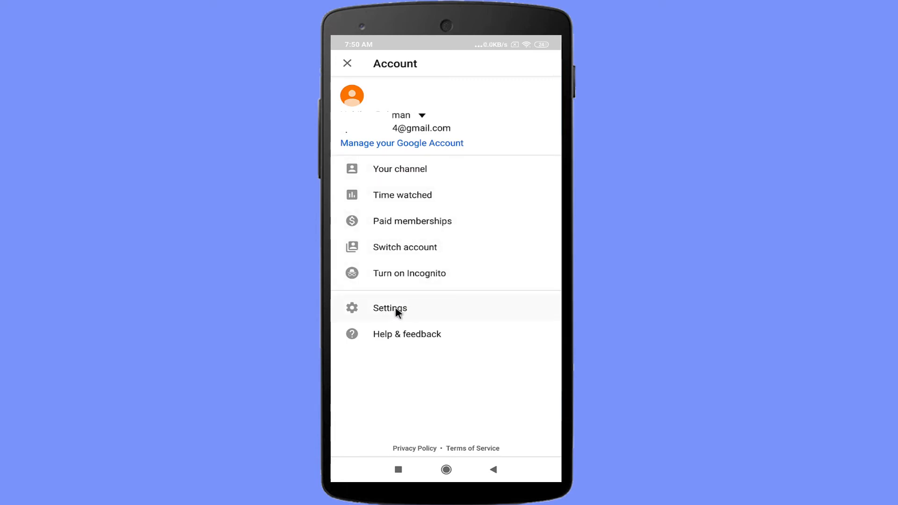
pyautogui.click(389, 307)
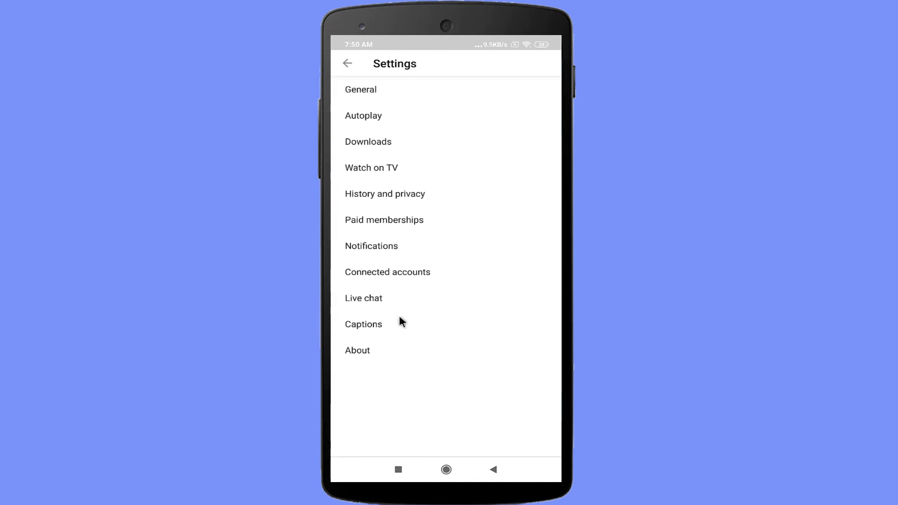
pyautogui.moveTo(389, 184)
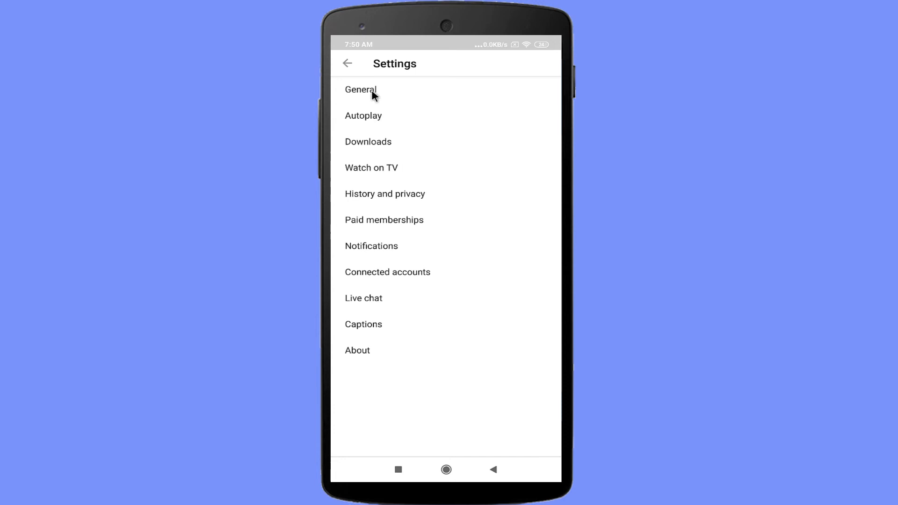
pyautogui.click(361, 90)
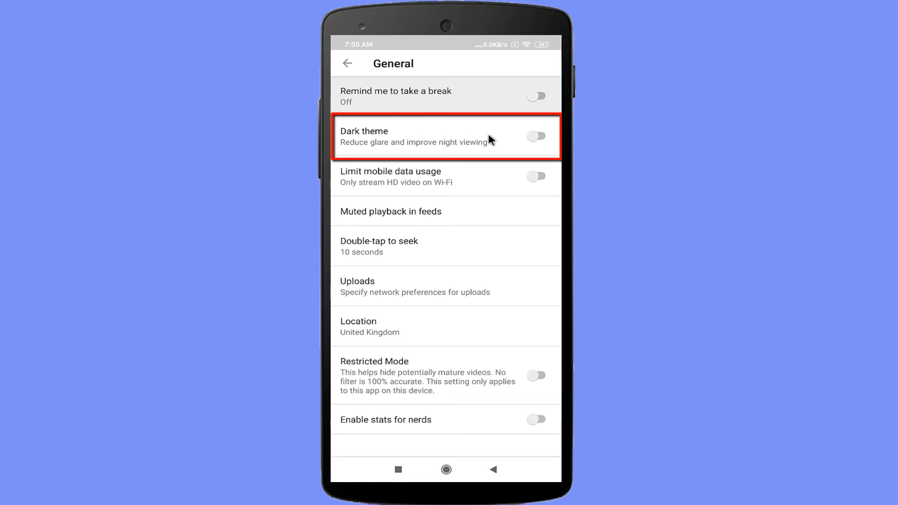
# - Switch Dark theme on and return to the home feed, now shown in dark colours
pyautogui.click(535, 137)
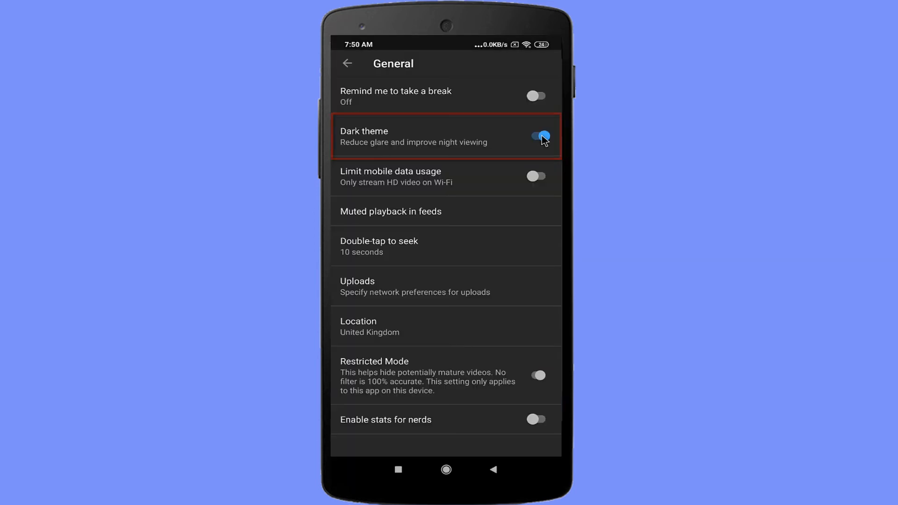
pyautogui.click(536, 136)
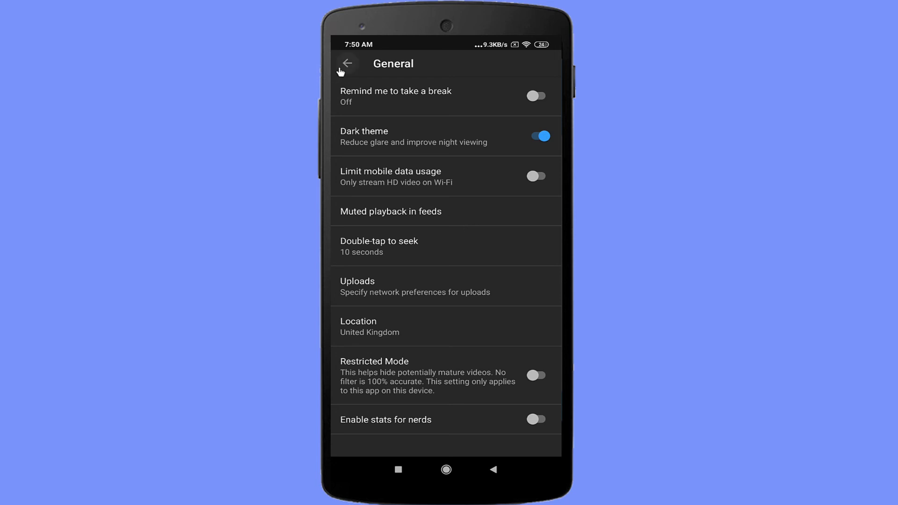
pyautogui.moveTo(344, 68)
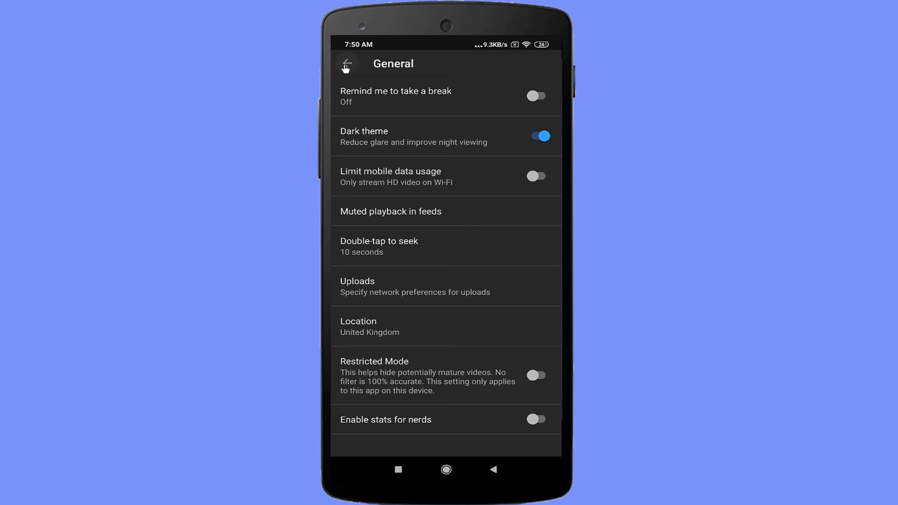
pyautogui.click(346, 64)
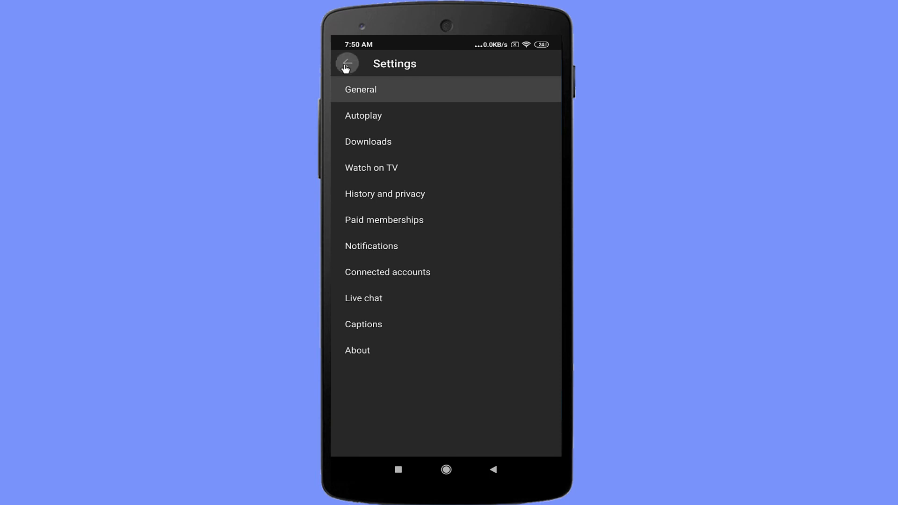
pyautogui.click(346, 63)
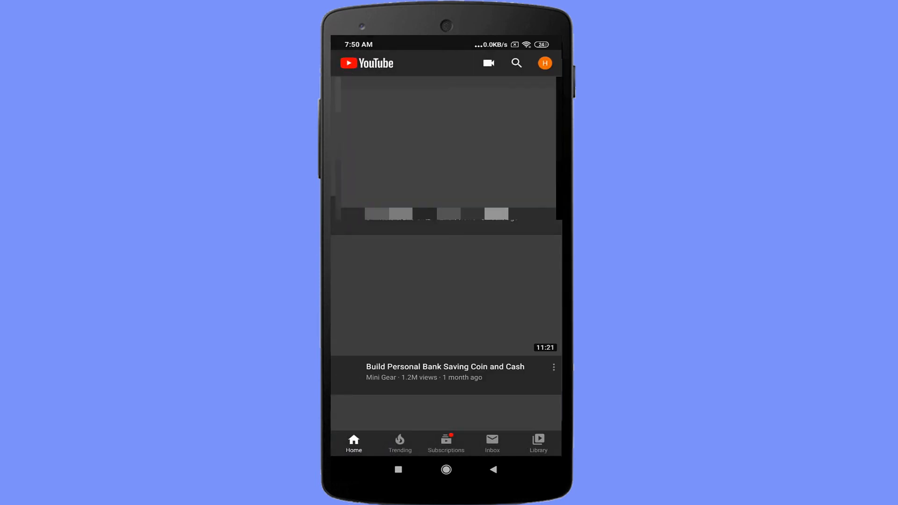